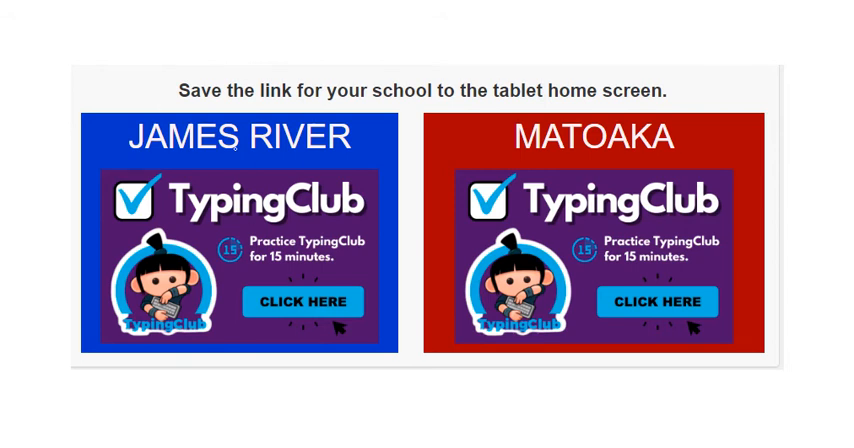
mouse_move(622, 154)
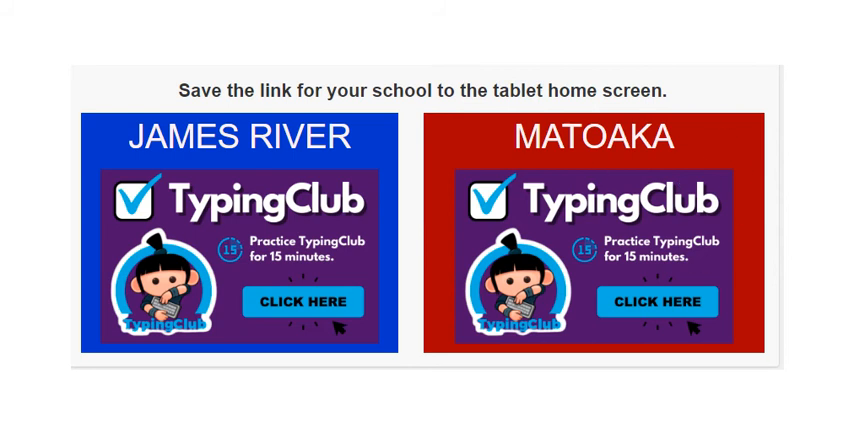
left_click(657, 301)
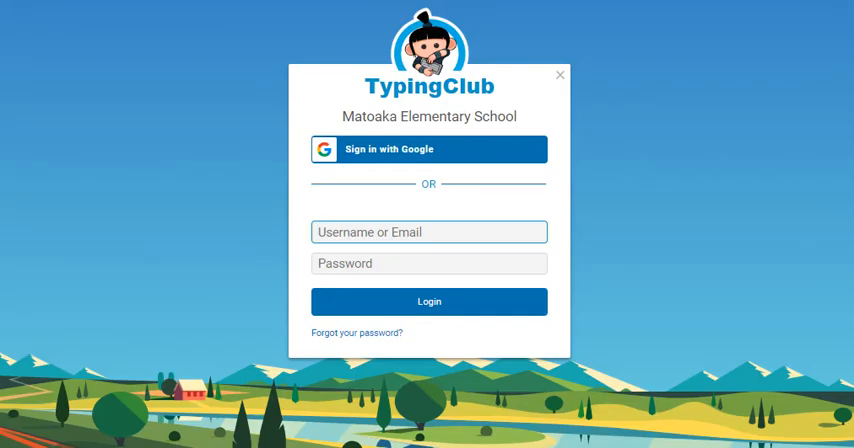
mouse_move(597, 228)
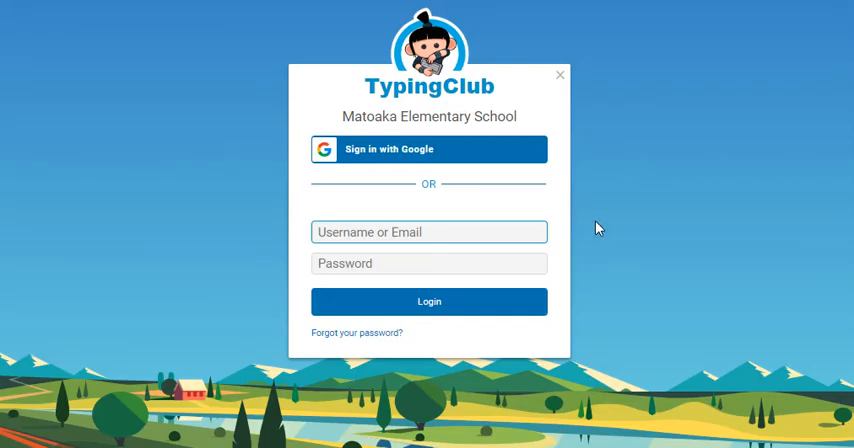
mouse_move(377, 133)
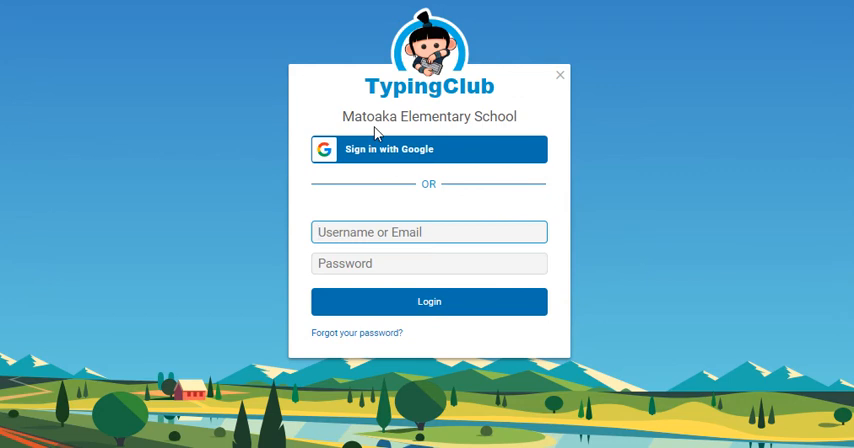
mouse_move(537, 133)
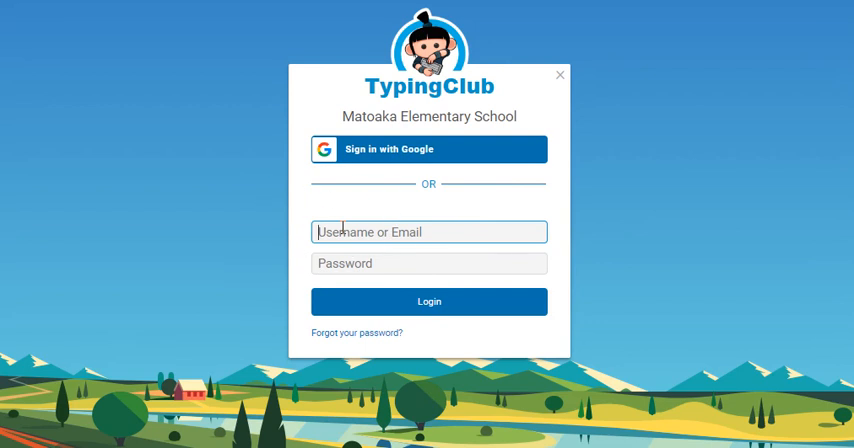
left_click(336, 231)
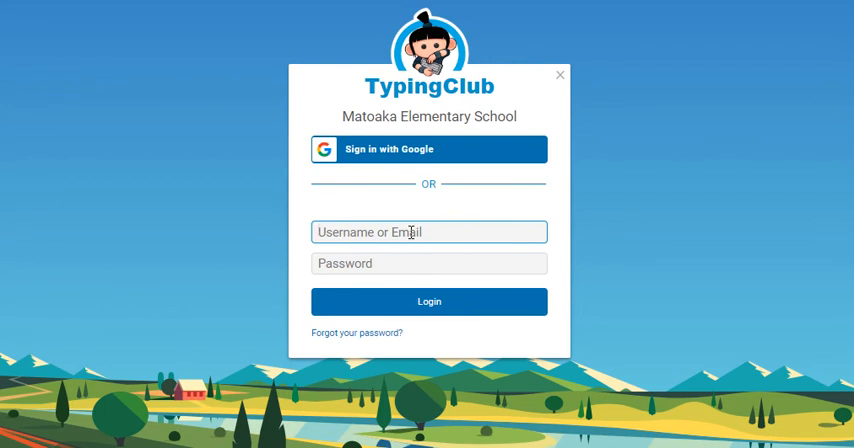
type("m")
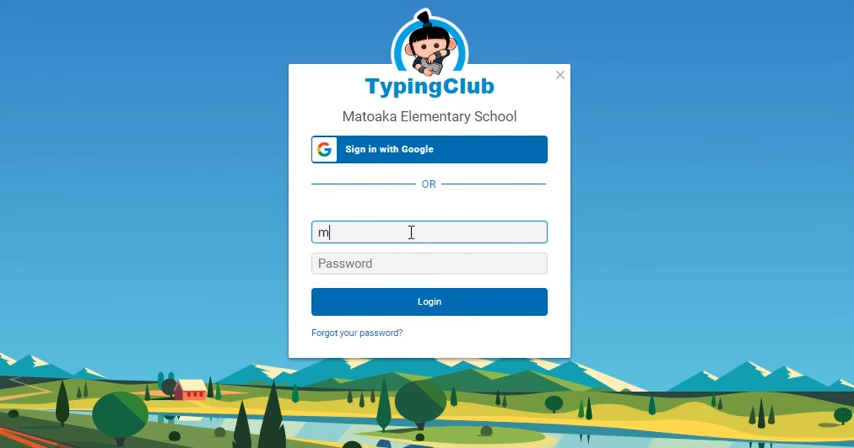
type("r")
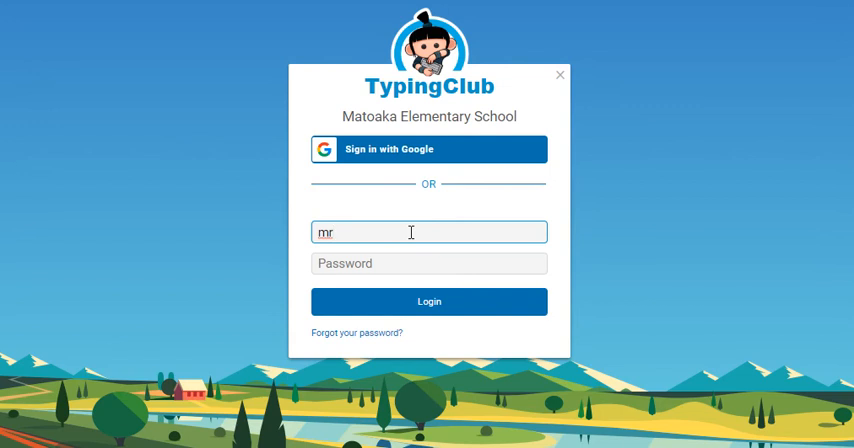
type("c12345")
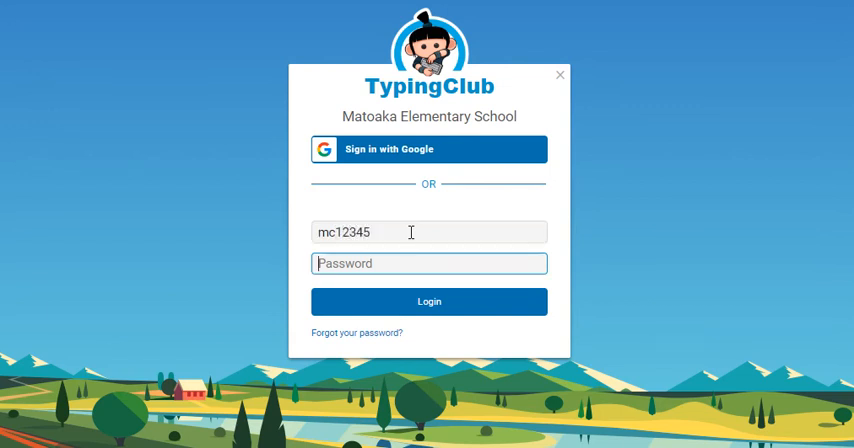
type("•")
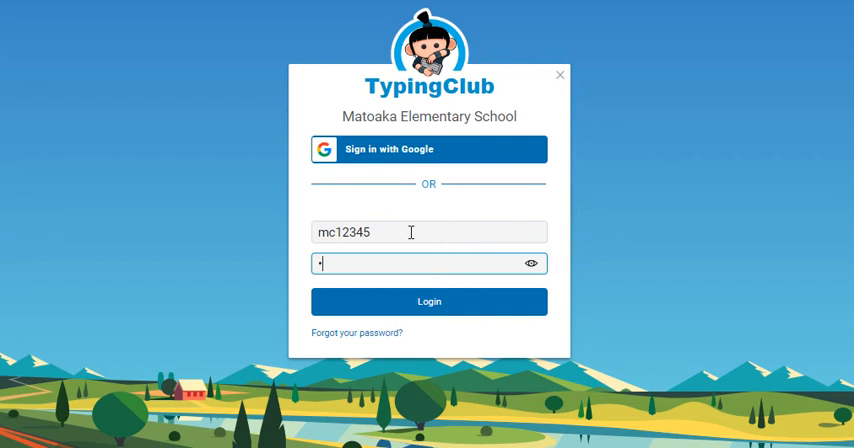
type("•")
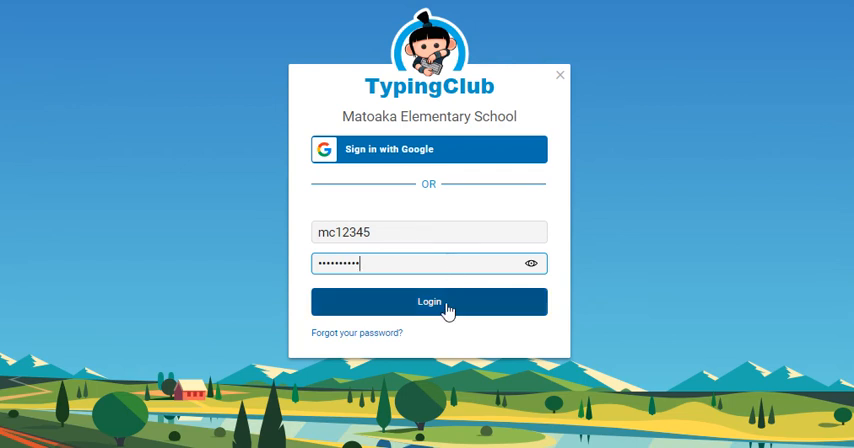
left_click(429, 301)
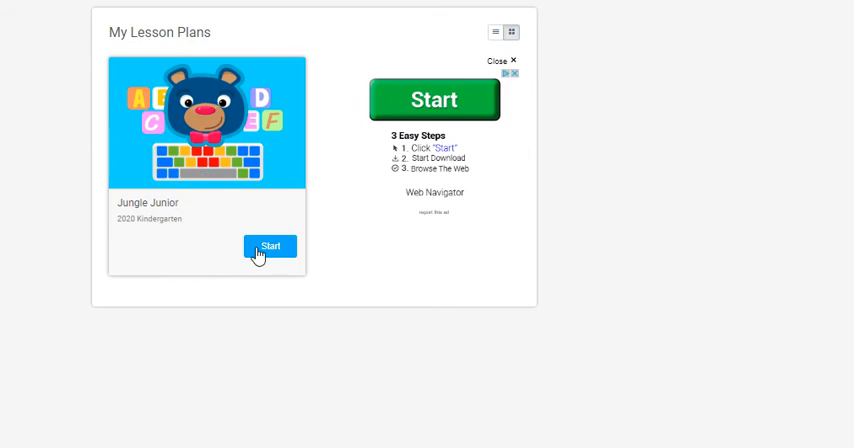
mouse_move(432, 98)
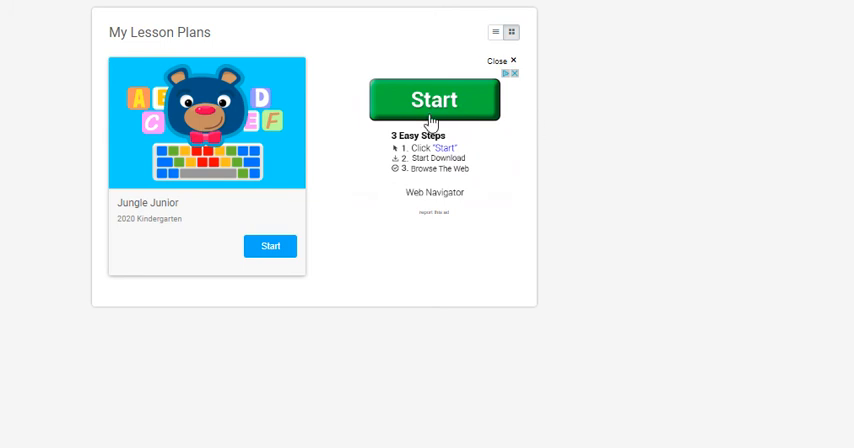
- Start the Jungle Junior Kindergarten lesson plan from My Lesson Plans
left_click(434, 99)
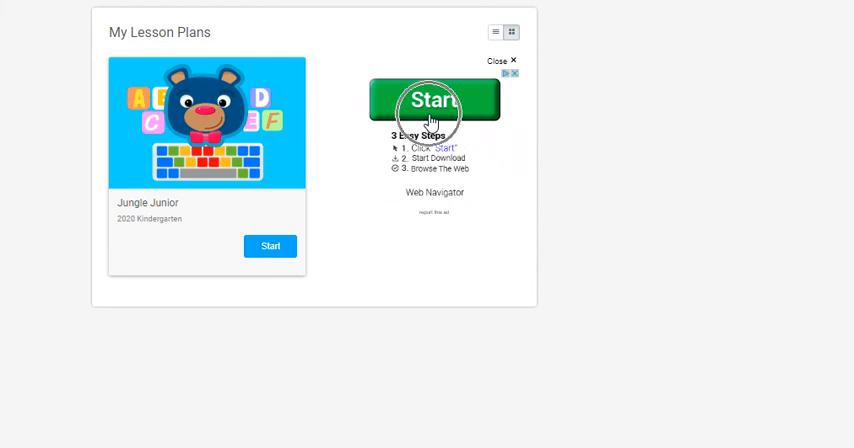
mouse_move(218, 212)
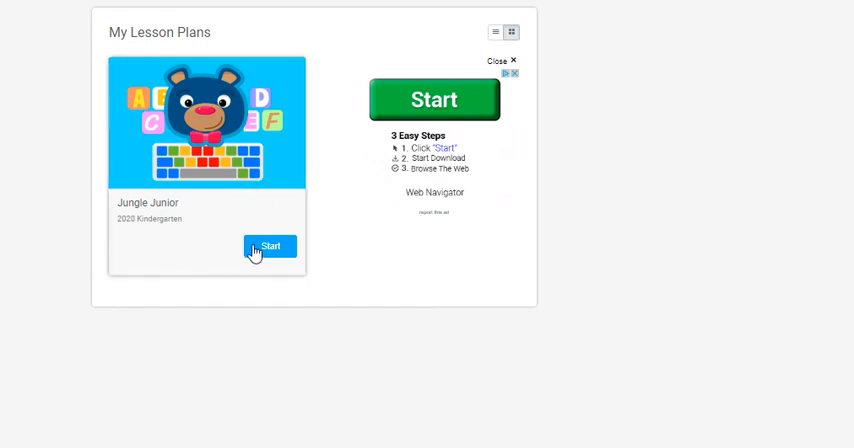
left_click(270, 246)
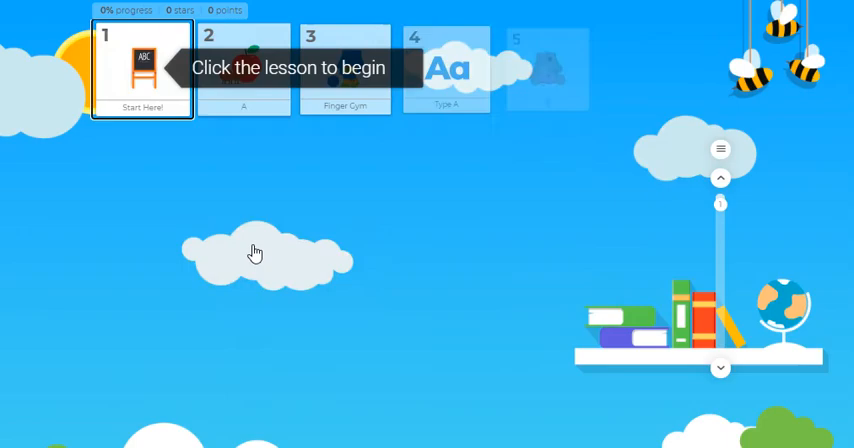